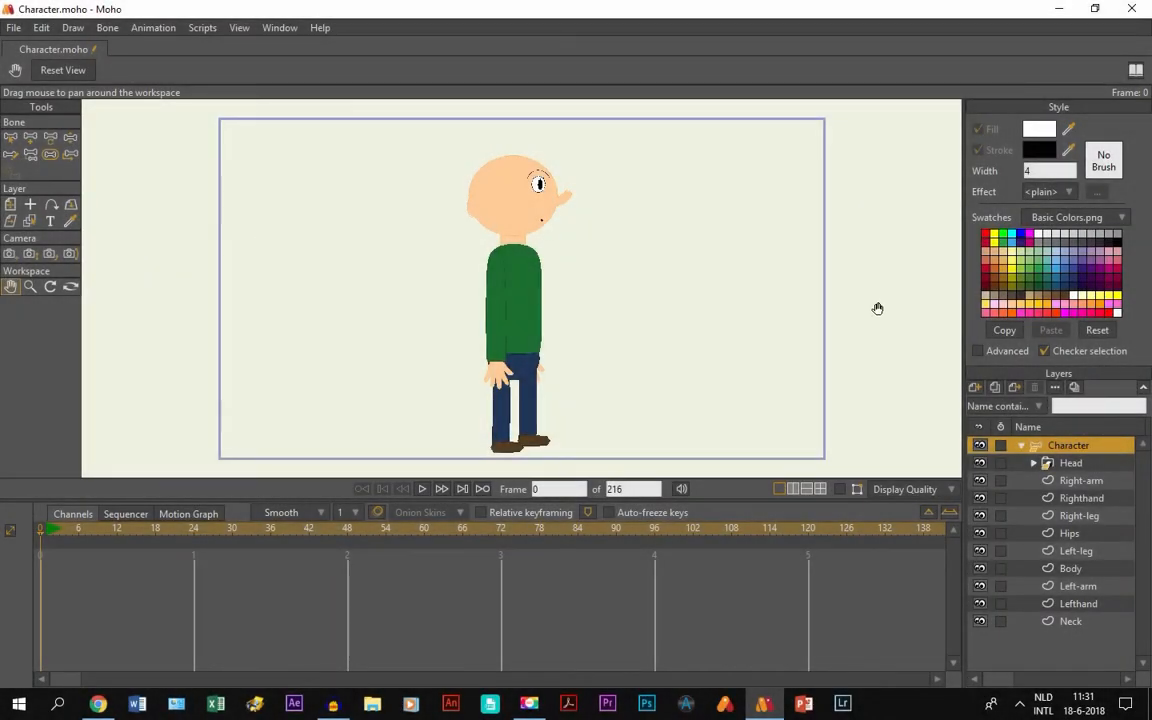
mouse_move(855, 320)
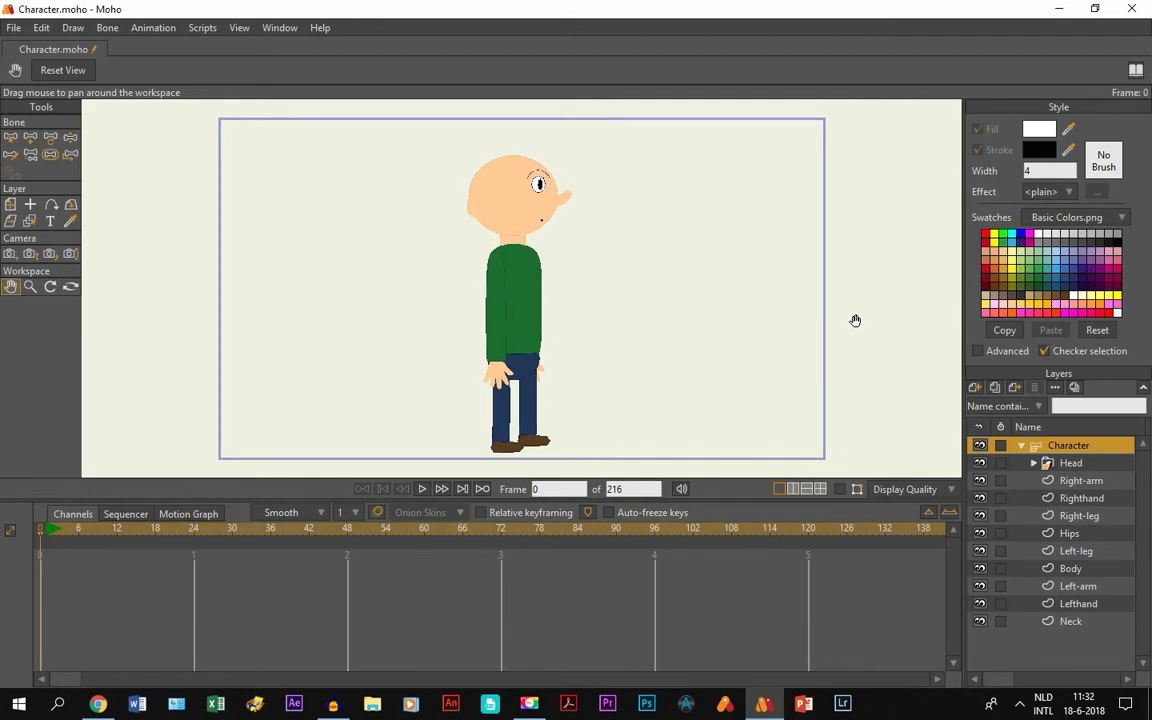
mouse_move(1058, 475)
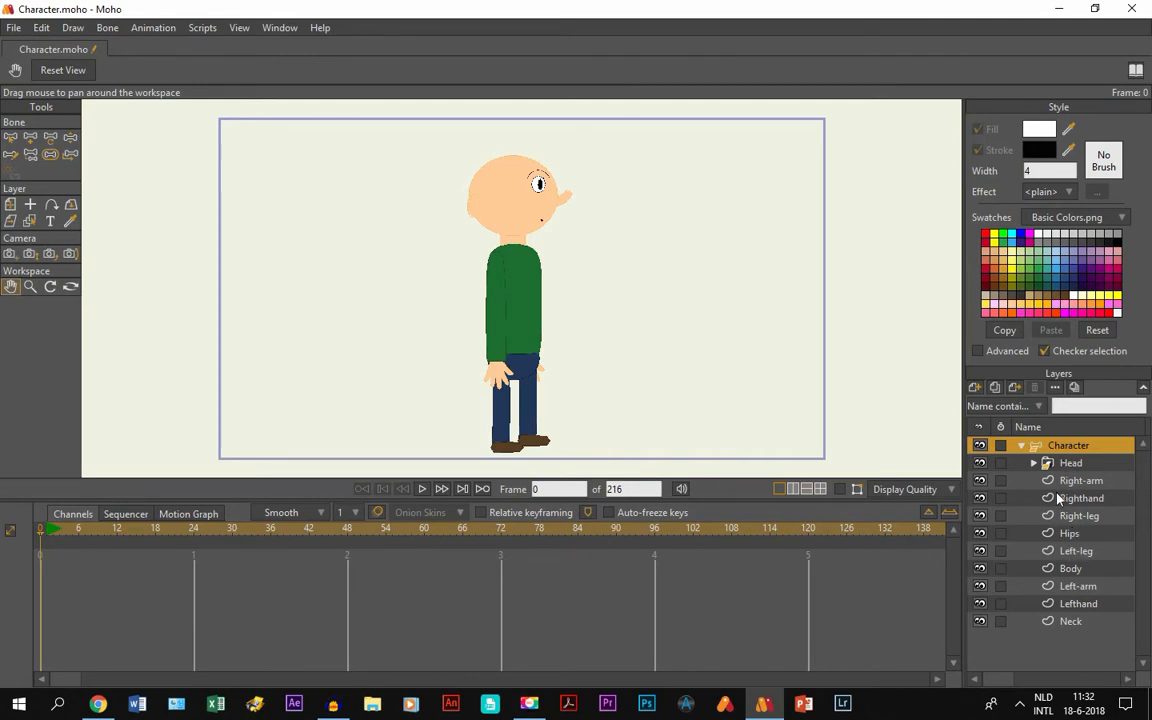
mouse_move(1063, 462)
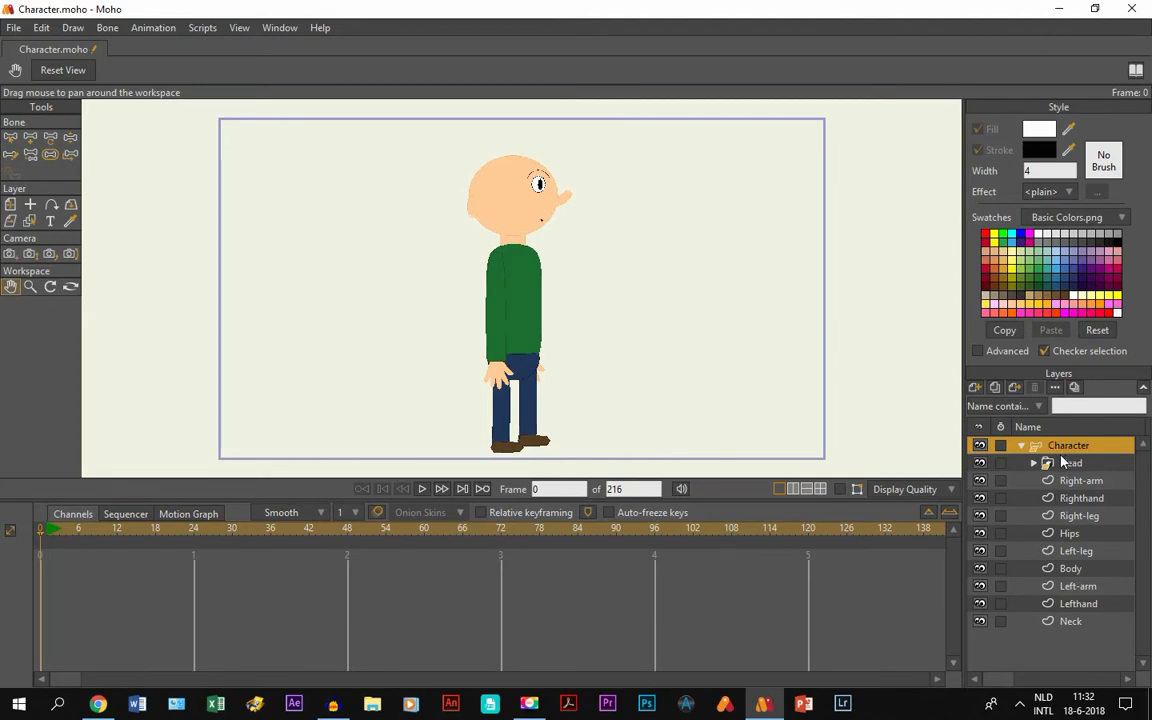
mouse_move(1063, 460)
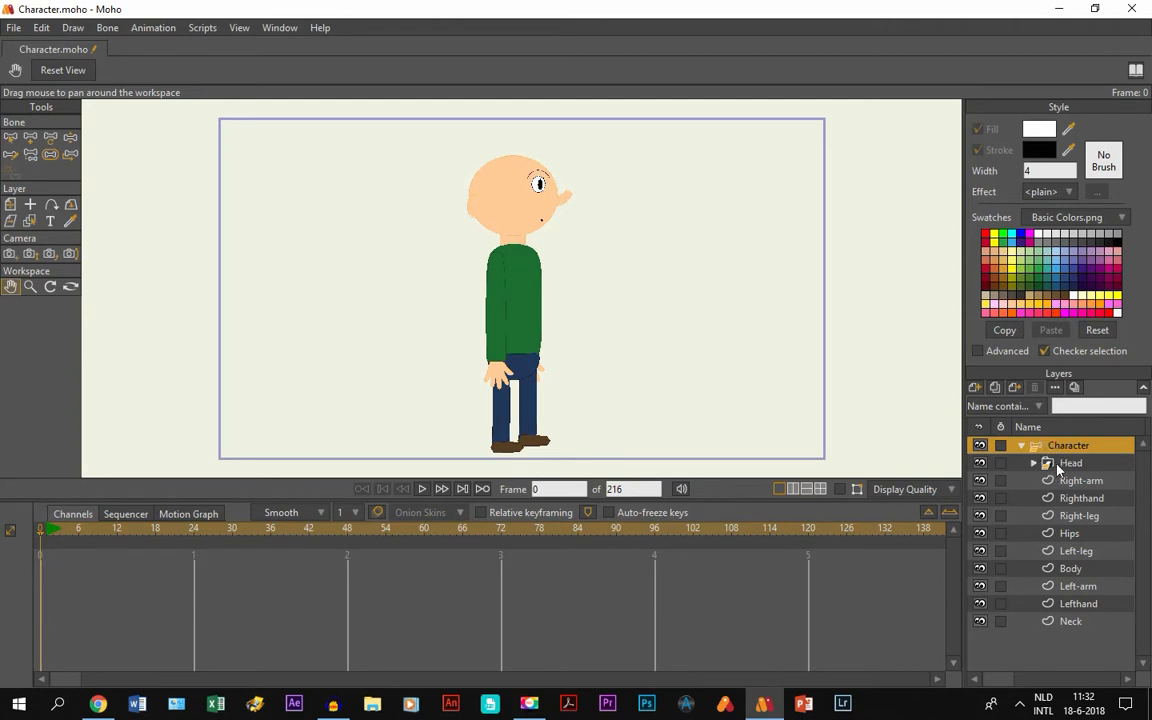
mouse_move(547, 271)
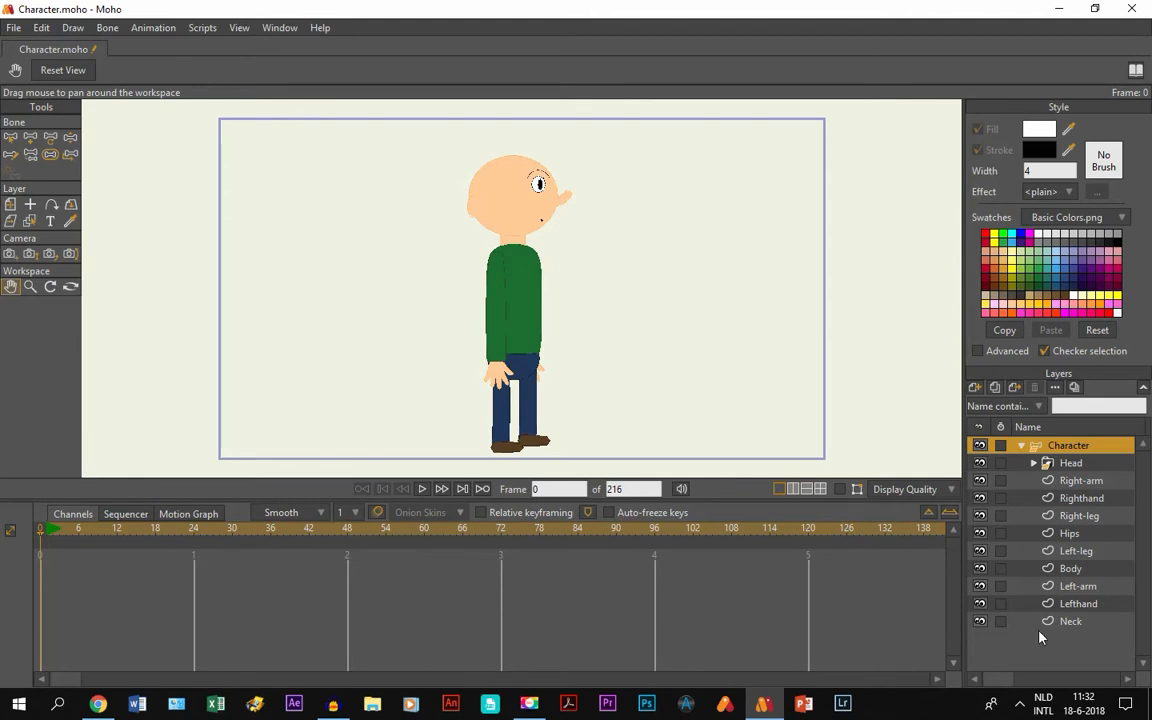
mouse_move(1050, 458)
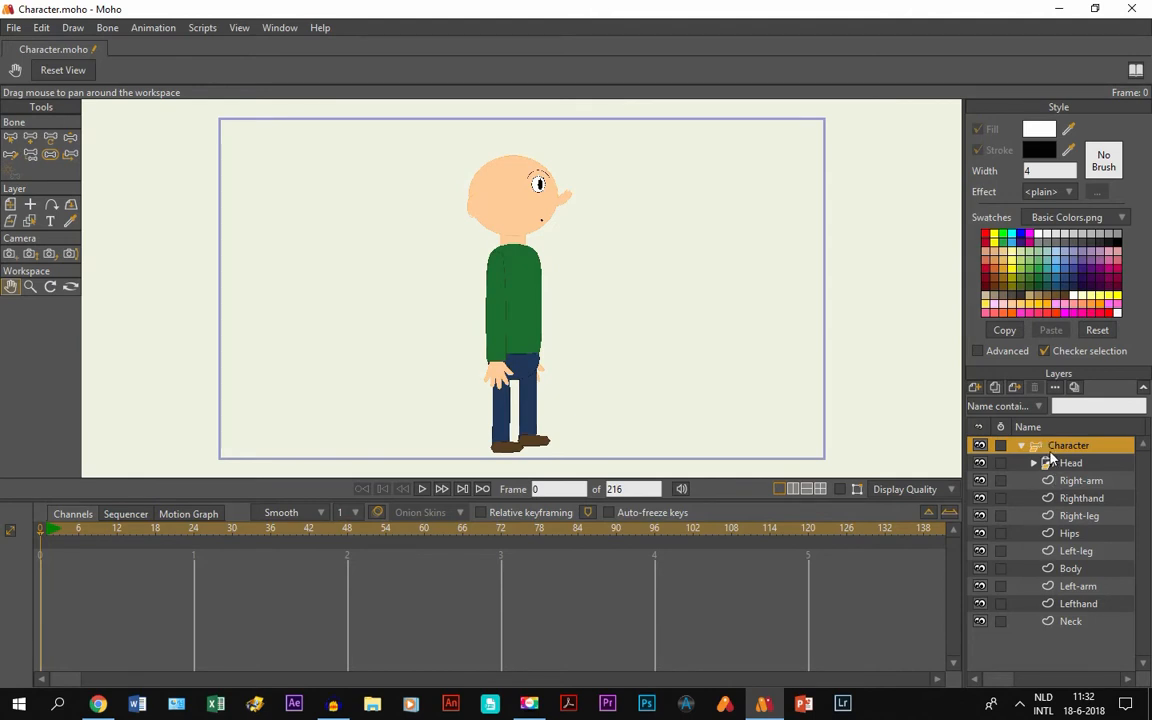
mouse_move(387, 285)
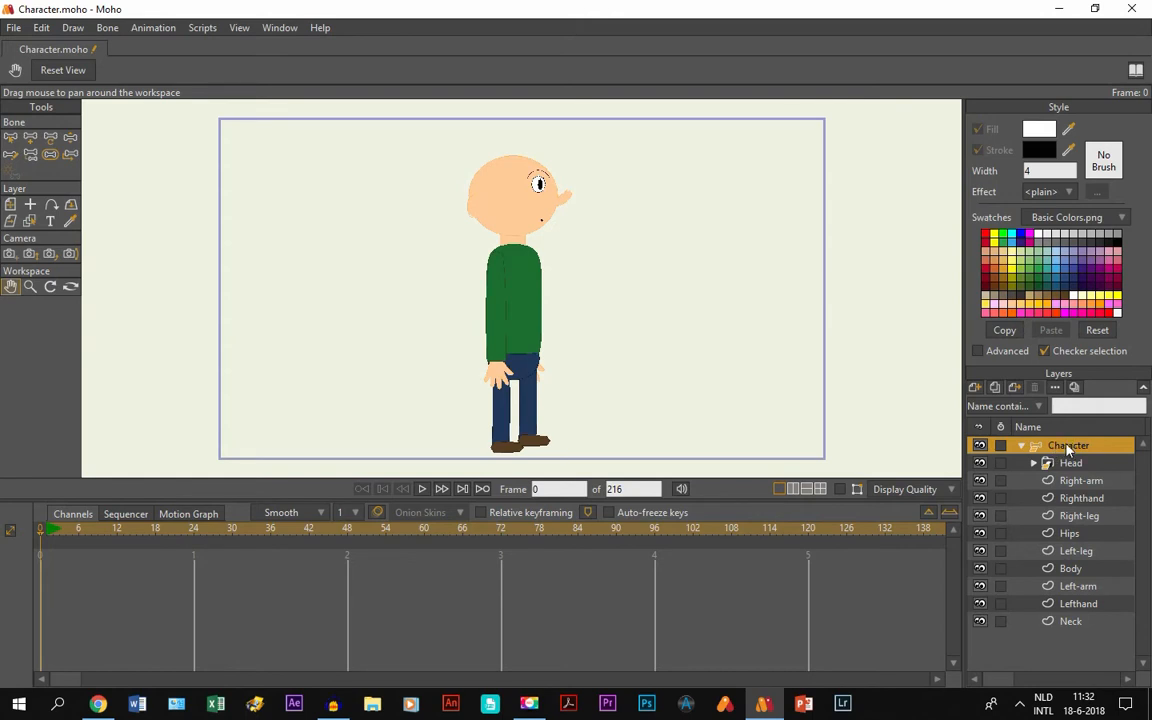
Hide the whole Character group layer by unchecking Visible in its Layer Settings.
double_click(1068, 445)
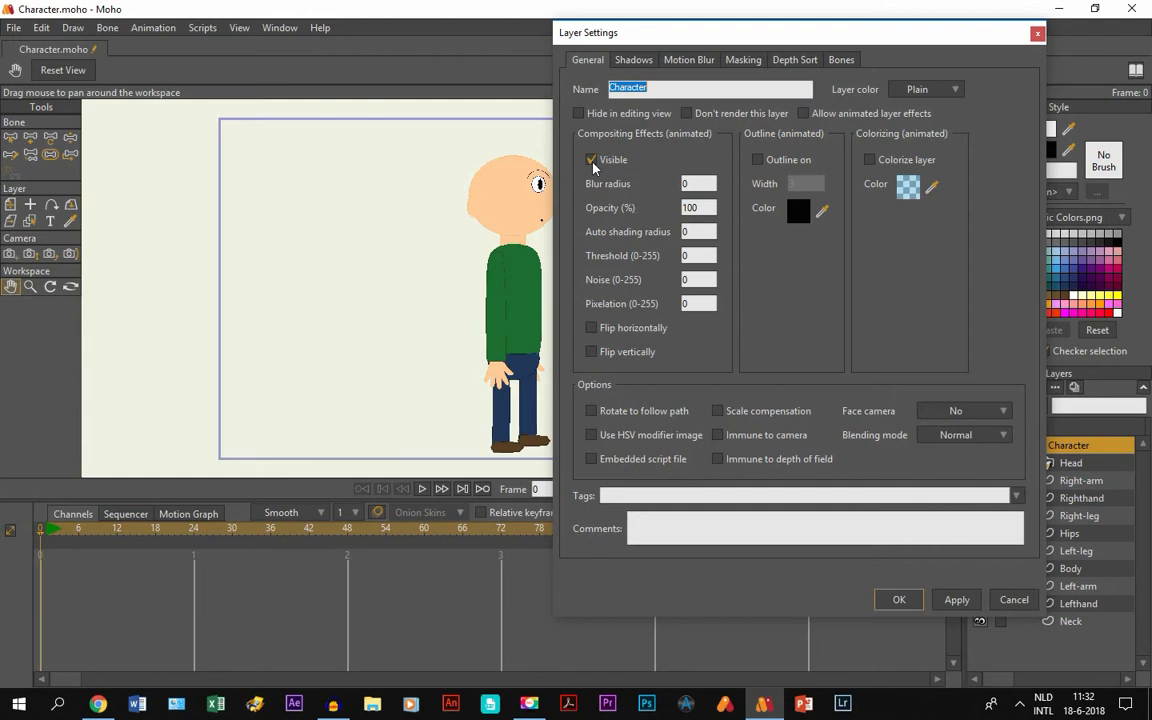
click(591, 160)
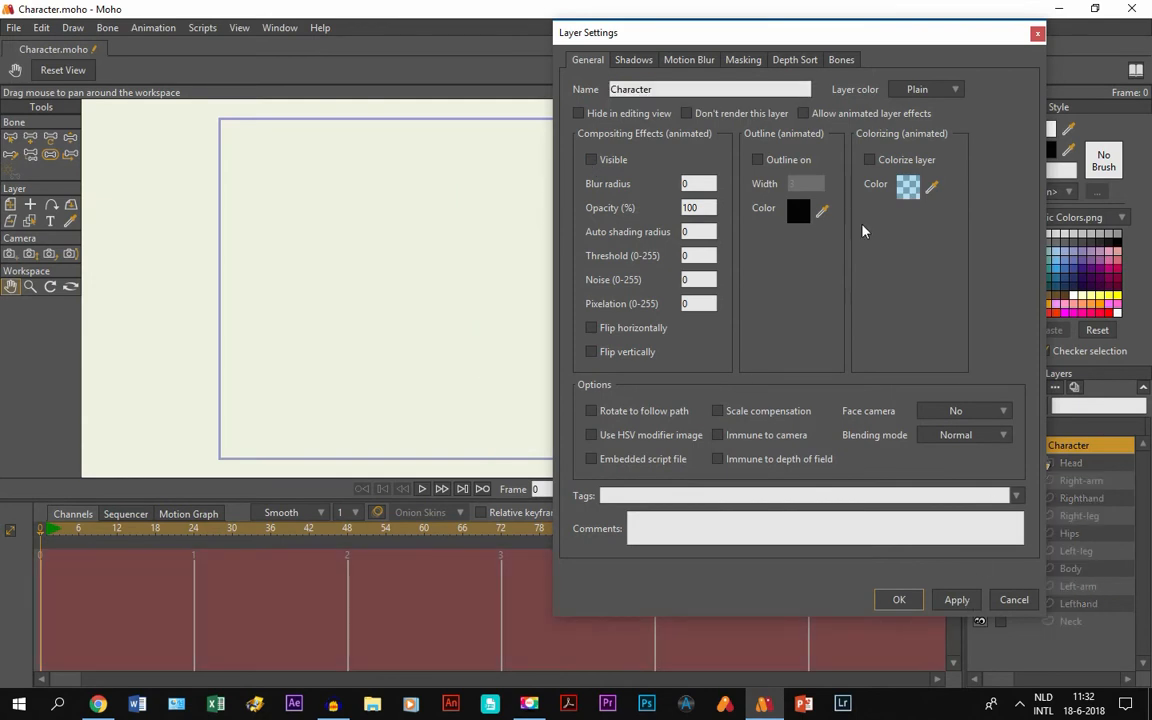
click(897, 599)
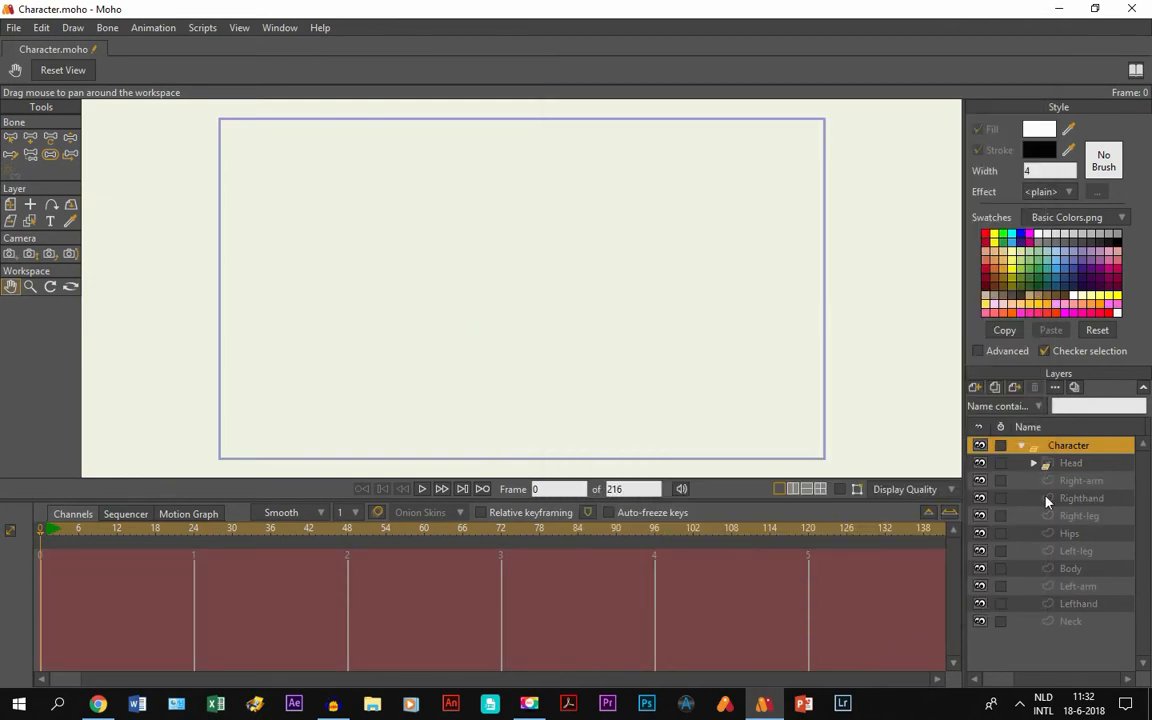
mouse_move(1050, 645)
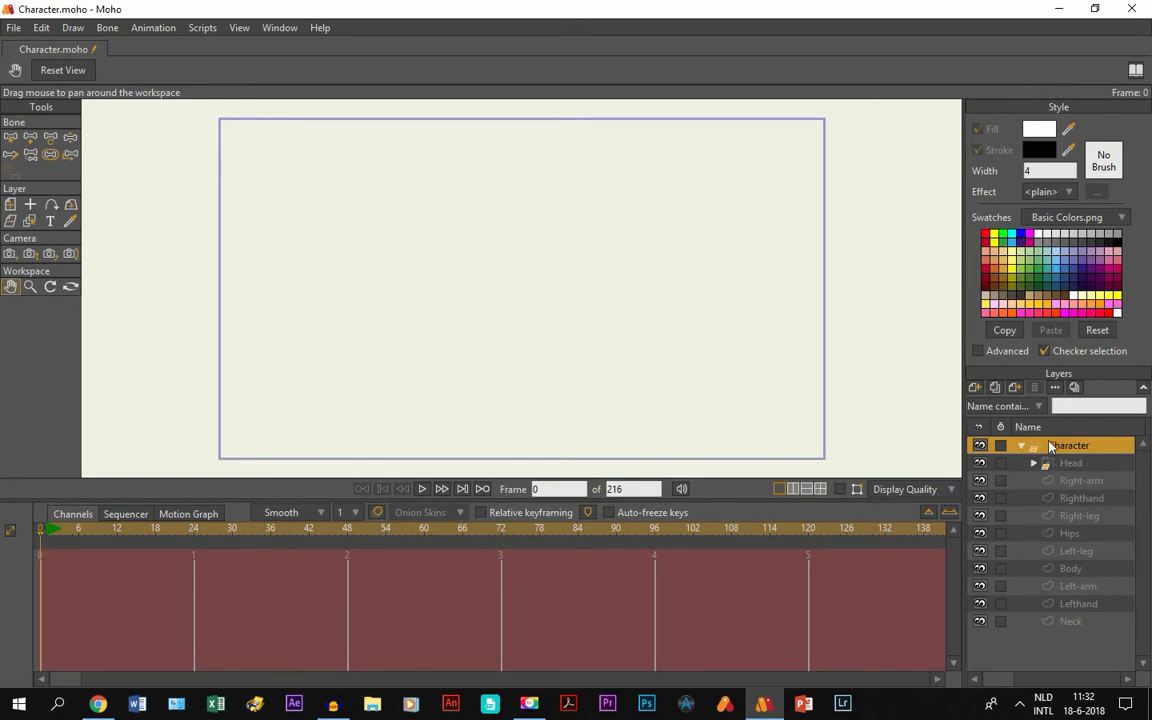
Make the Character layer visible again, then select the Right-arm and Head layers.
double_click(1070, 445)
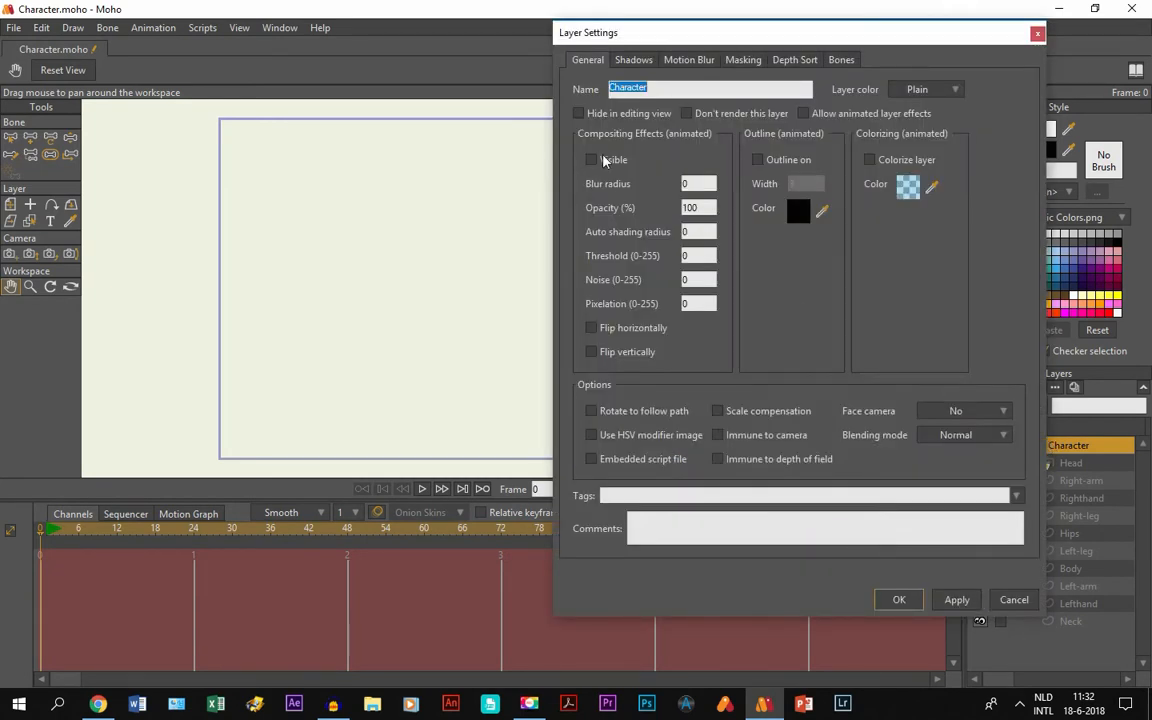
click(898, 599)
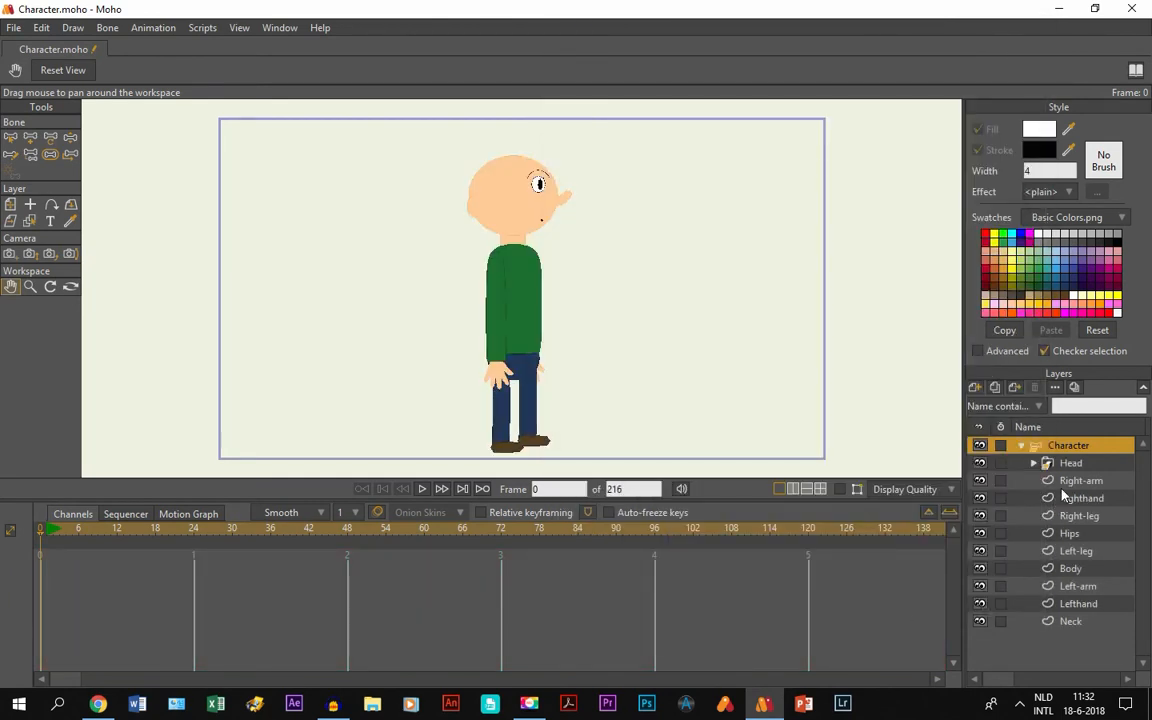
click(1081, 480)
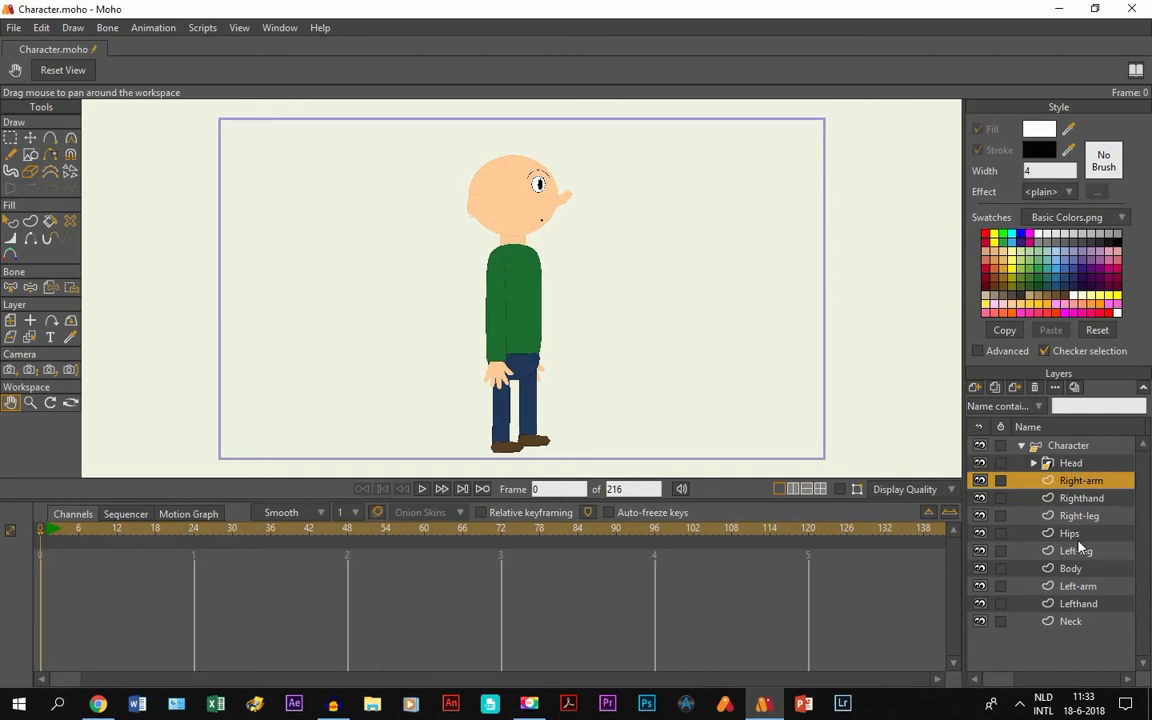
click(1071, 462)
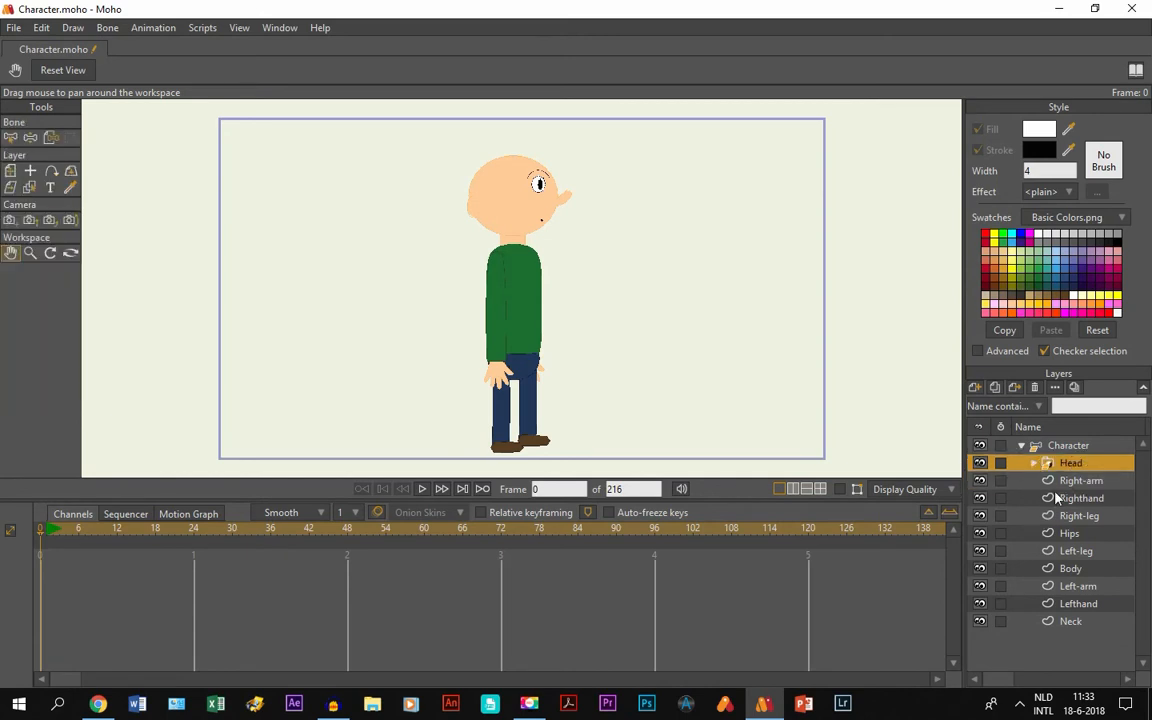
mouse_move(1080, 463)
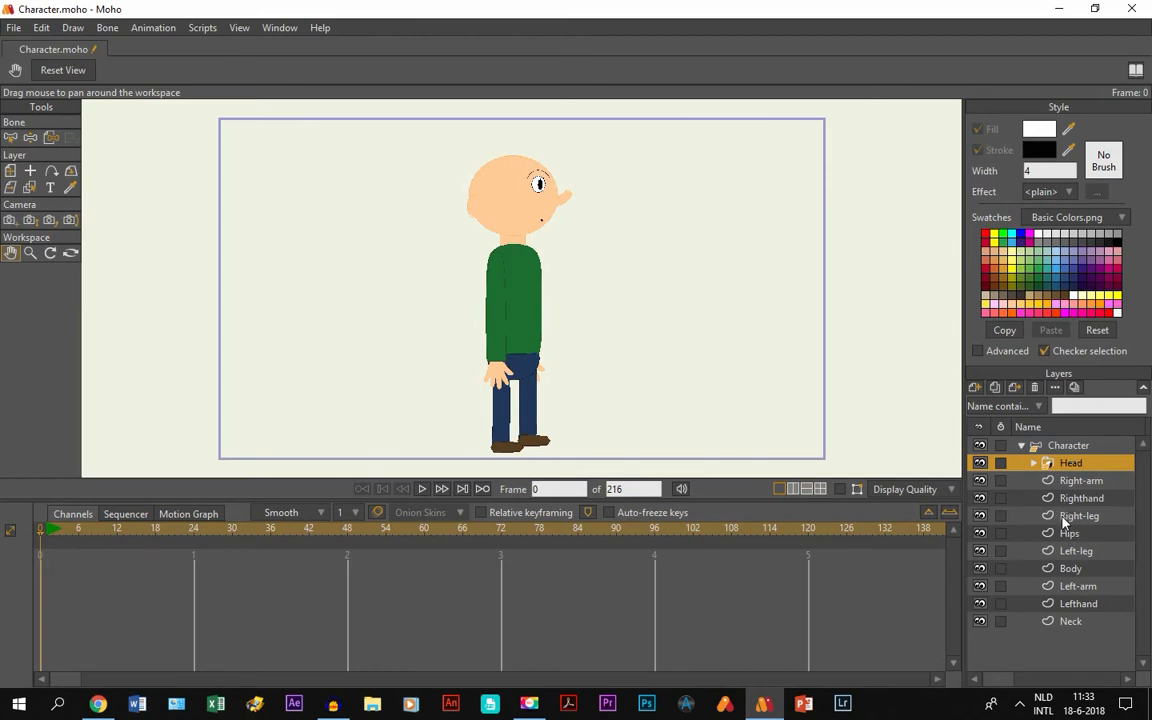
mouse_move(1065, 540)
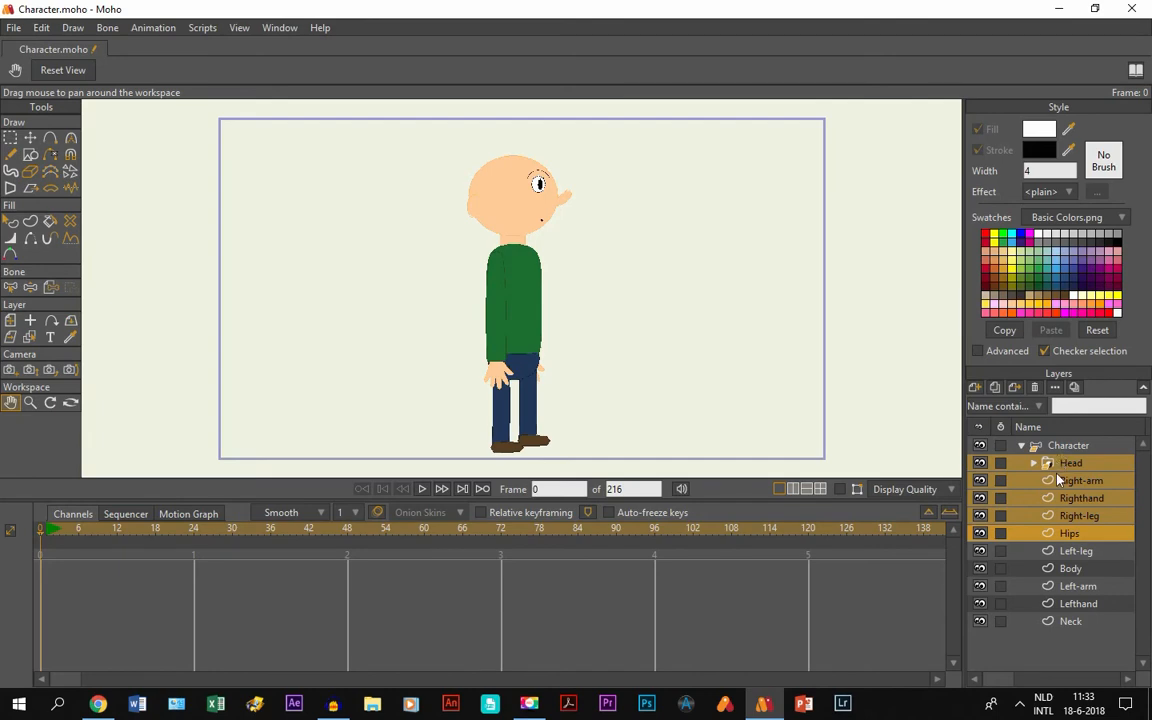
Uncheck Visible in Layer Settings to hide Head, Right-arm, Righthand, Right-leg and Hips.
double_click(1070, 462)
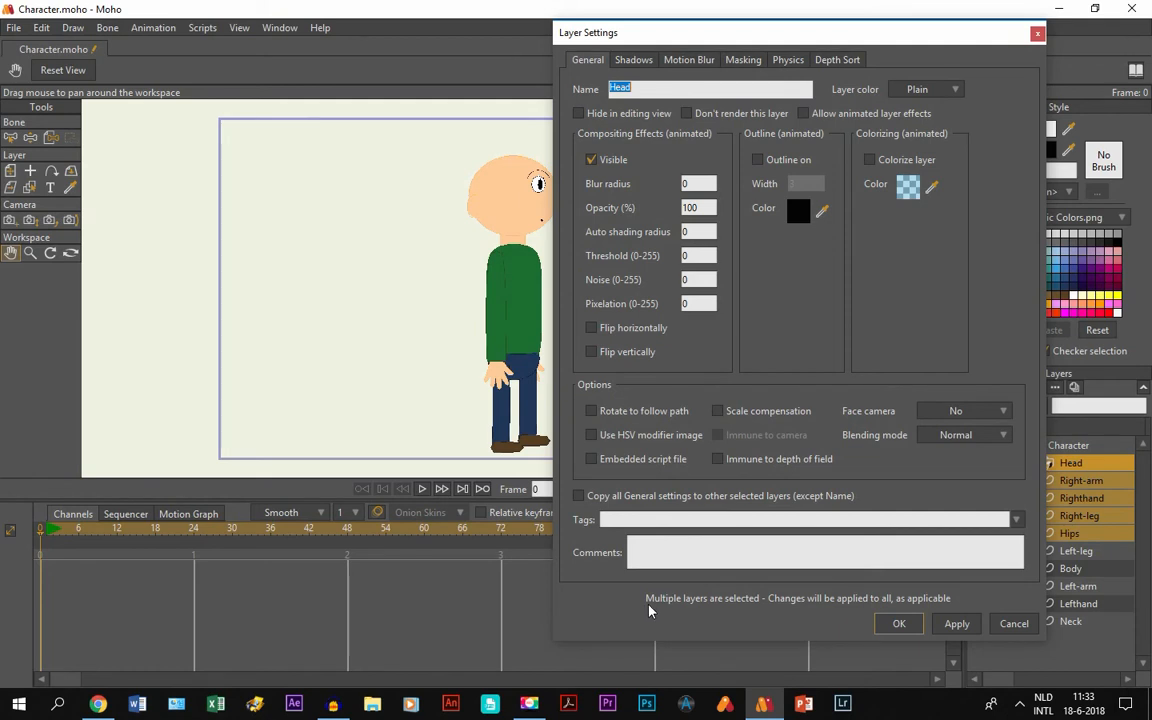
mouse_move(555, 117)
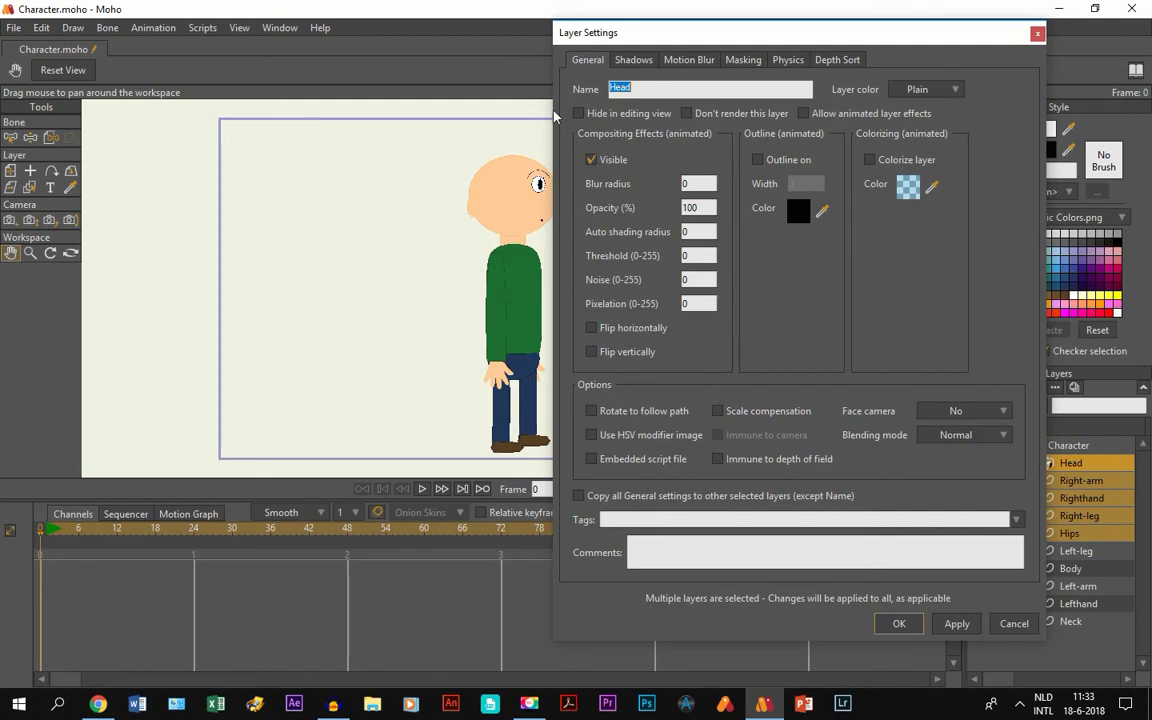
mouse_move(767, 378)
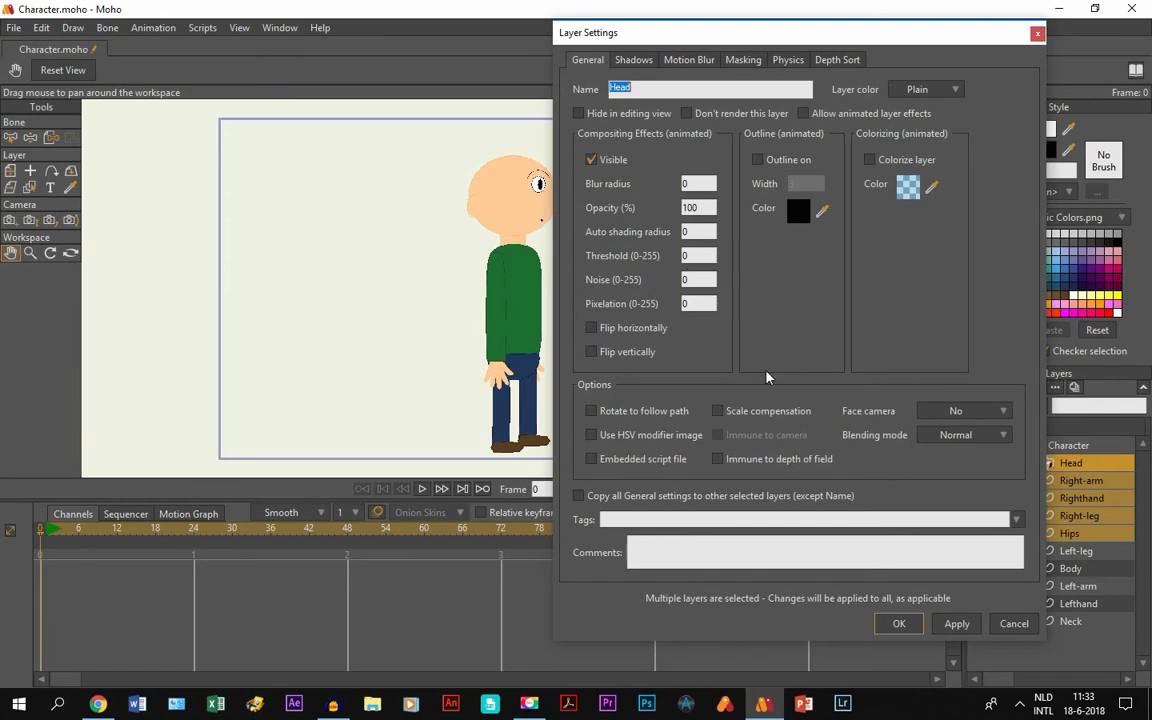
mouse_move(610, 225)
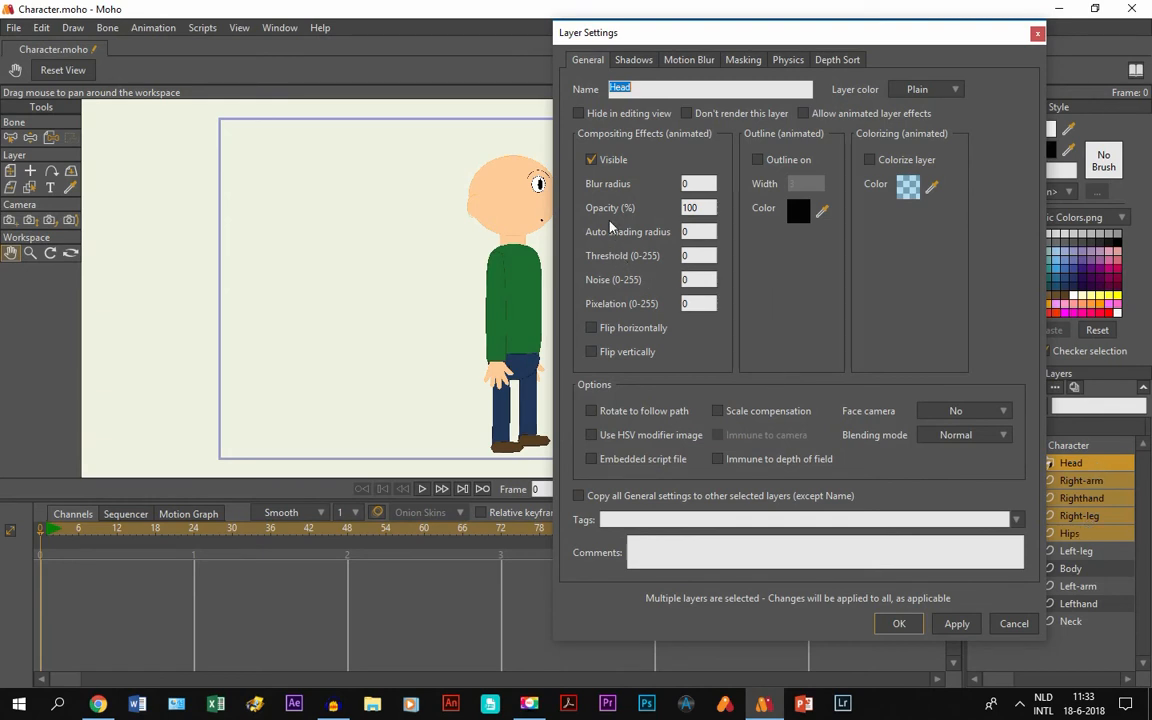
click(591, 159)
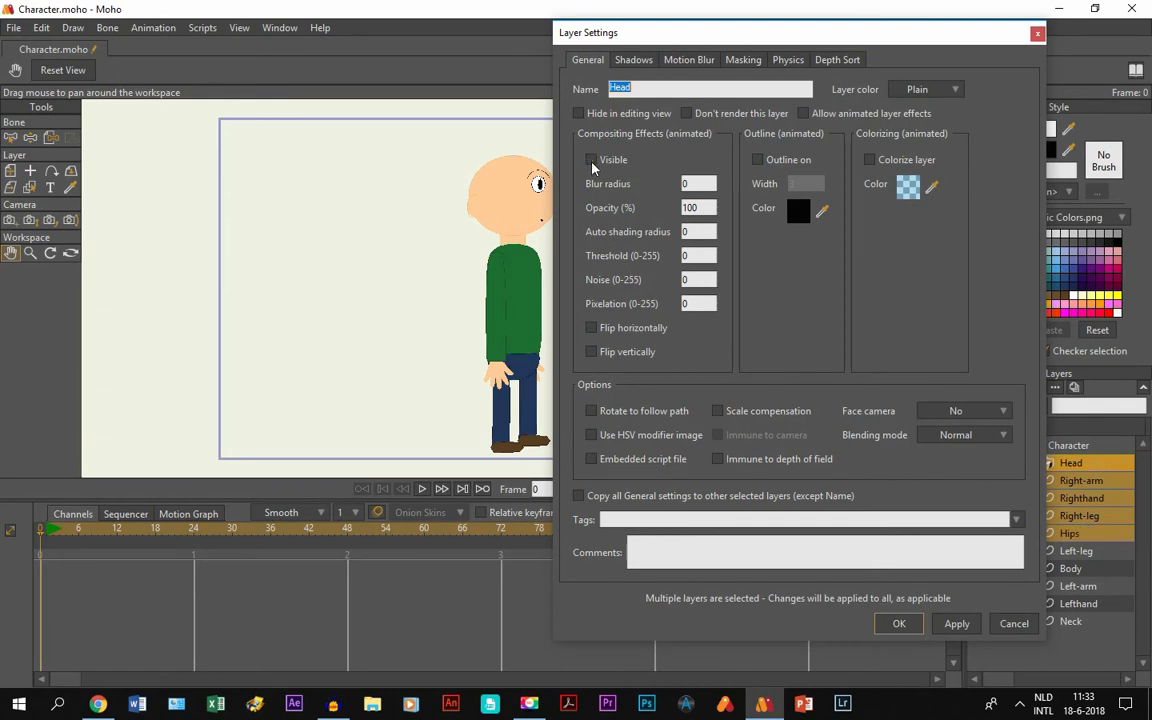
click(897, 623)
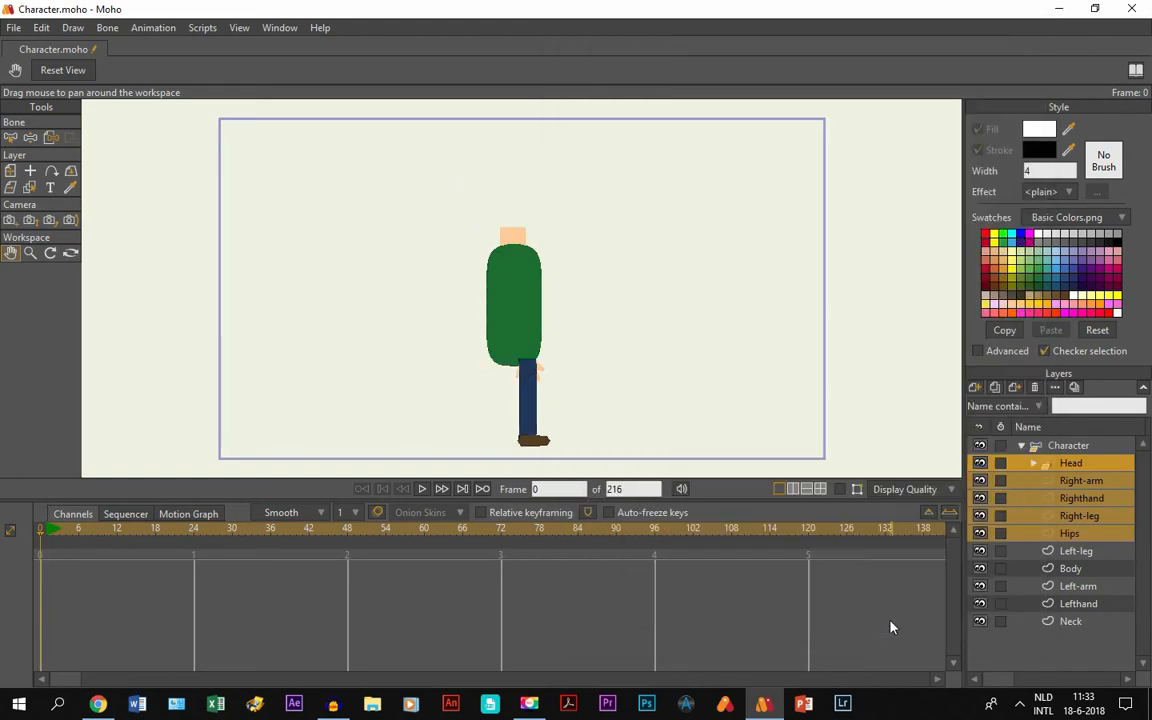
mouse_move(513, 414)
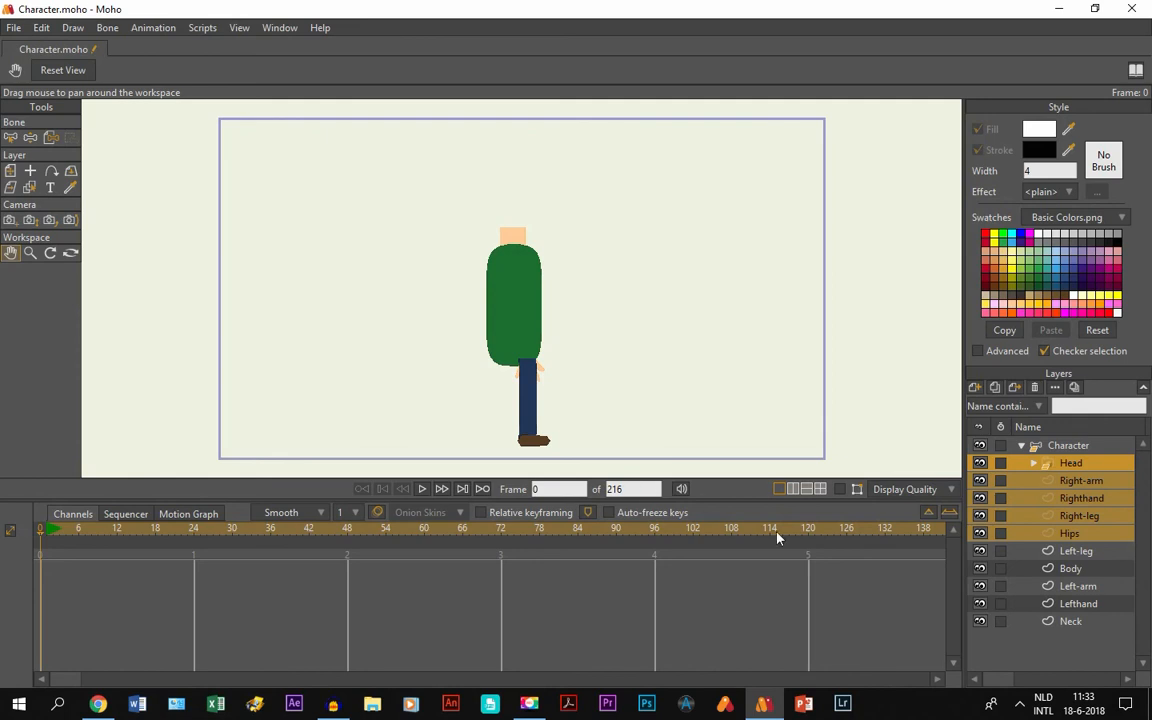
mouse_move(931, 500)
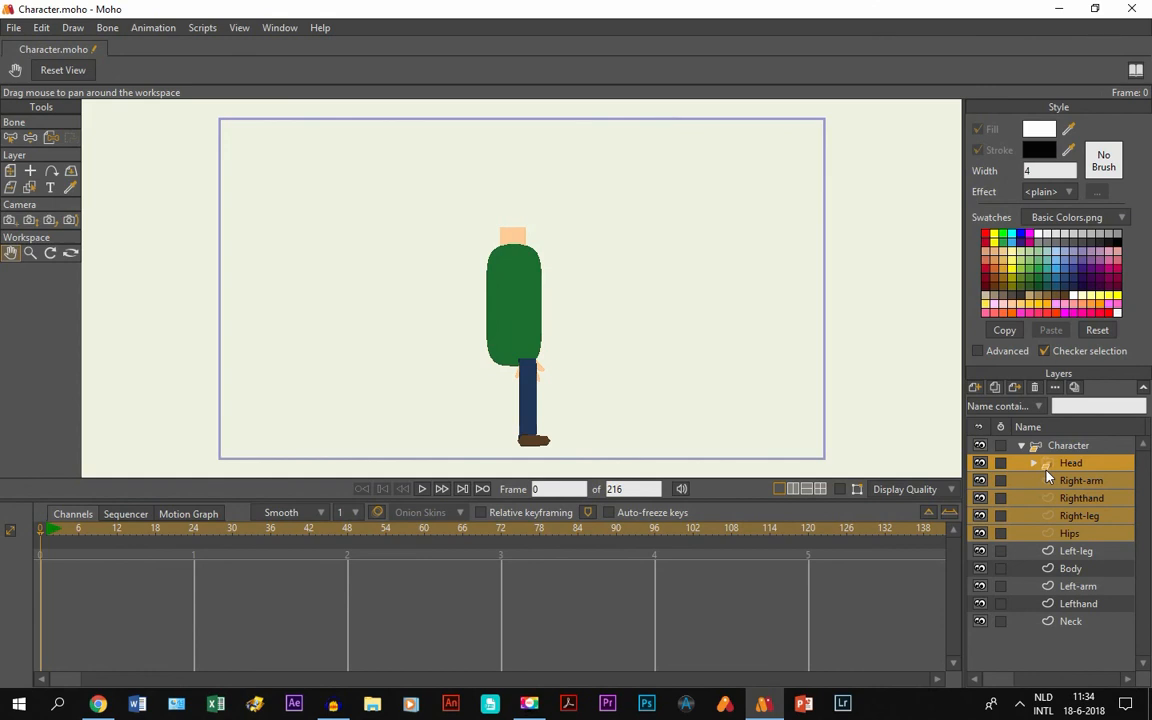
mouse_move(1050, 483)
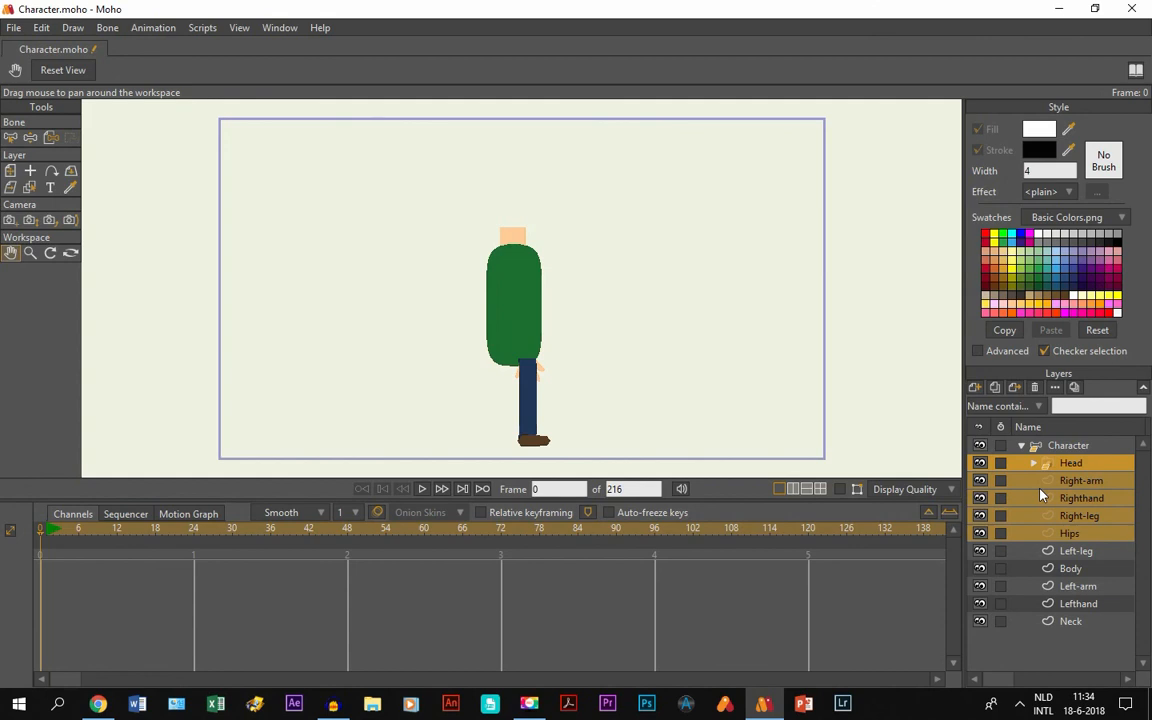
mouse_move(1052, 465)
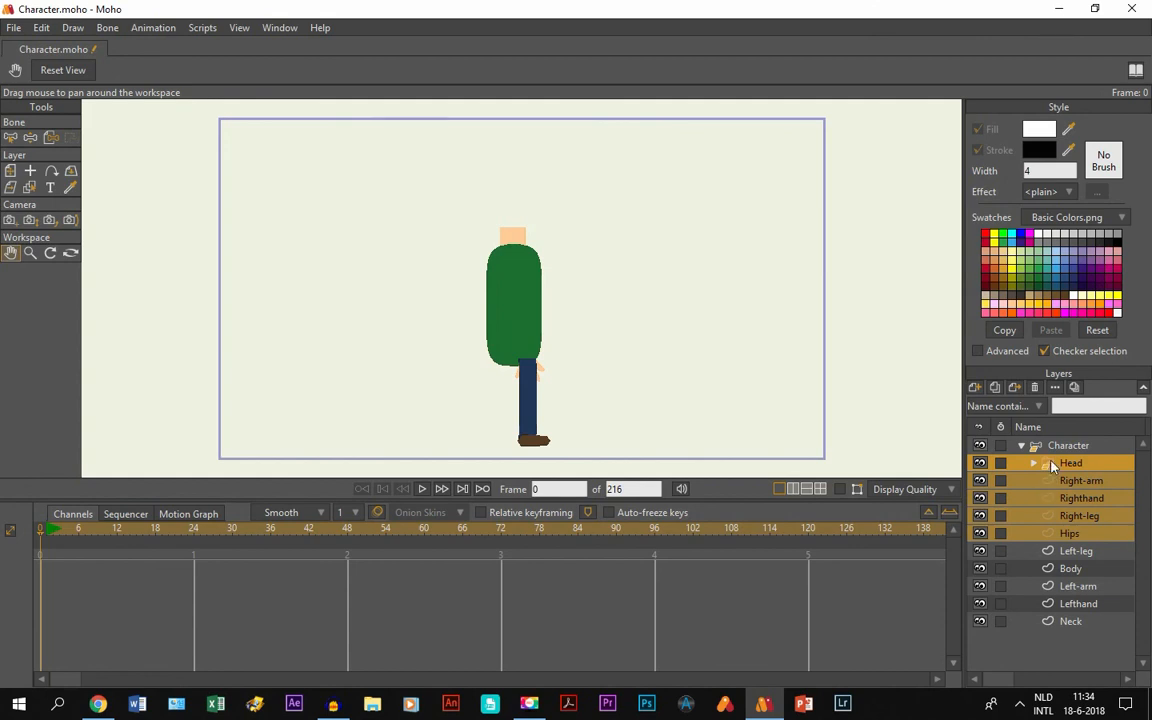